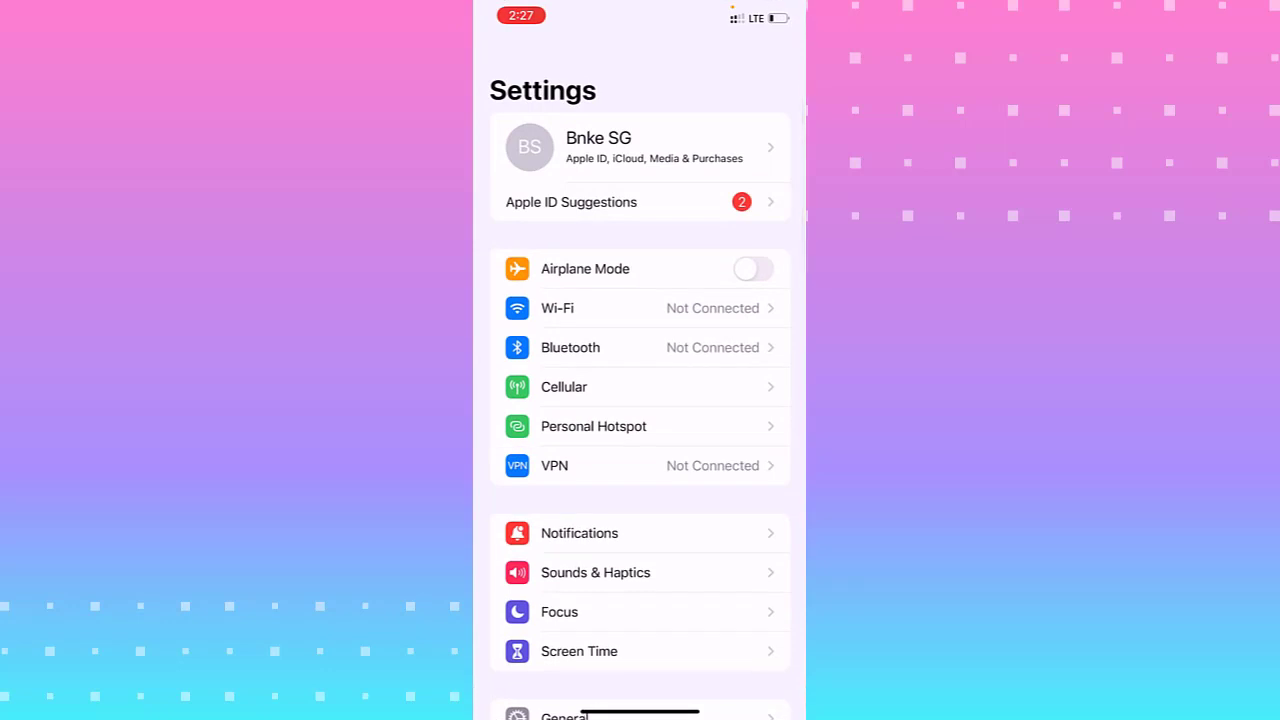
pyautogui.click(592, 426)
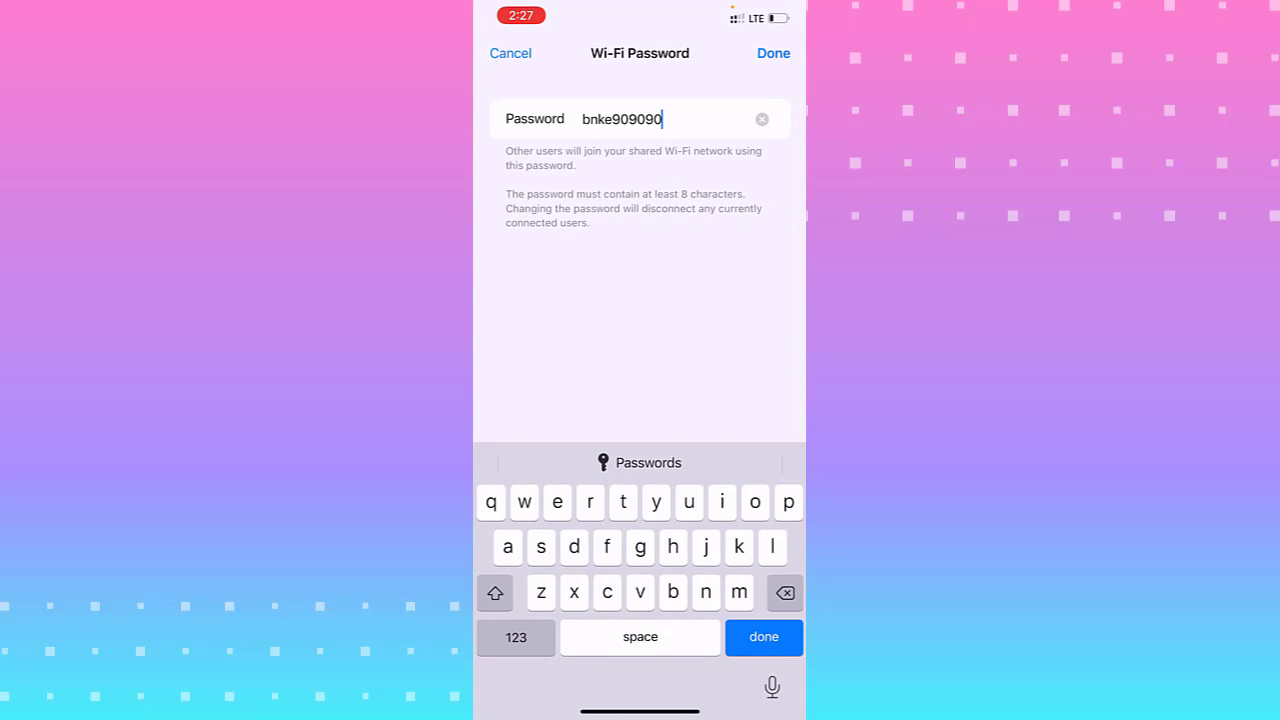
# - Save the new hotspot password with Done
pyautogui.click(772, 52)
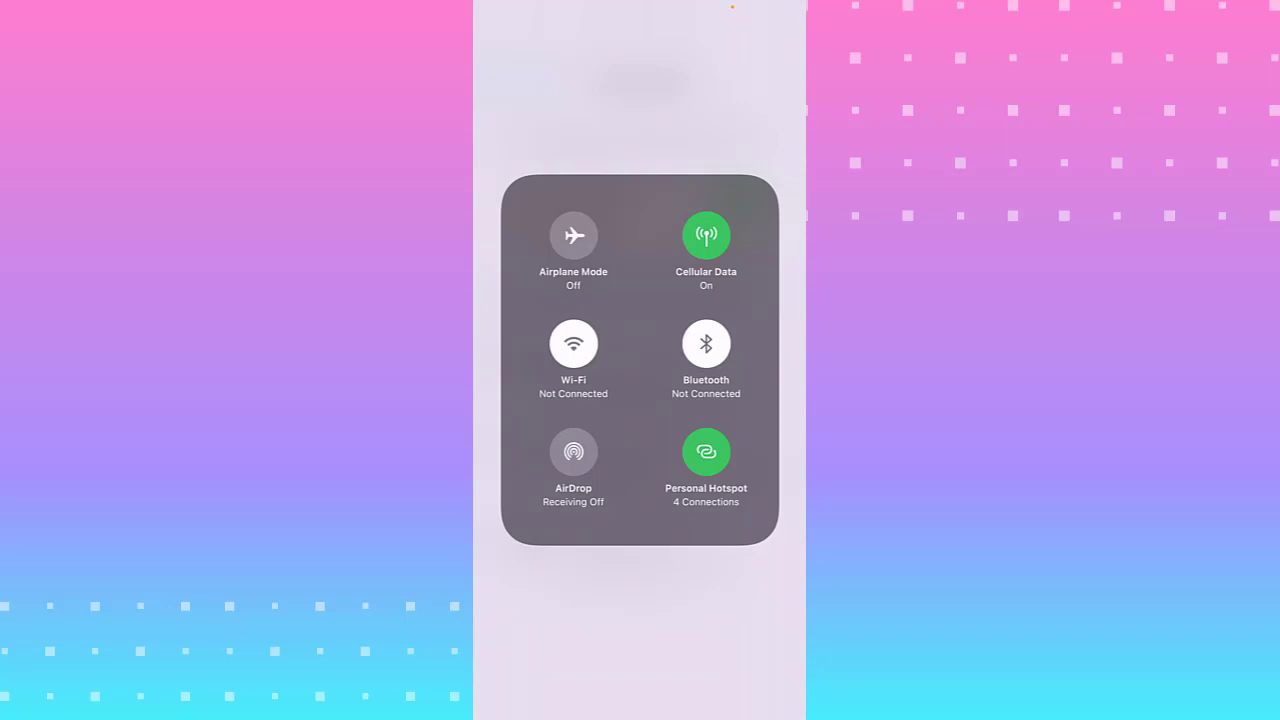
# - Turn Personal Hotspot off so it reads Not Discoverable
pyautogui.click(706, 452)
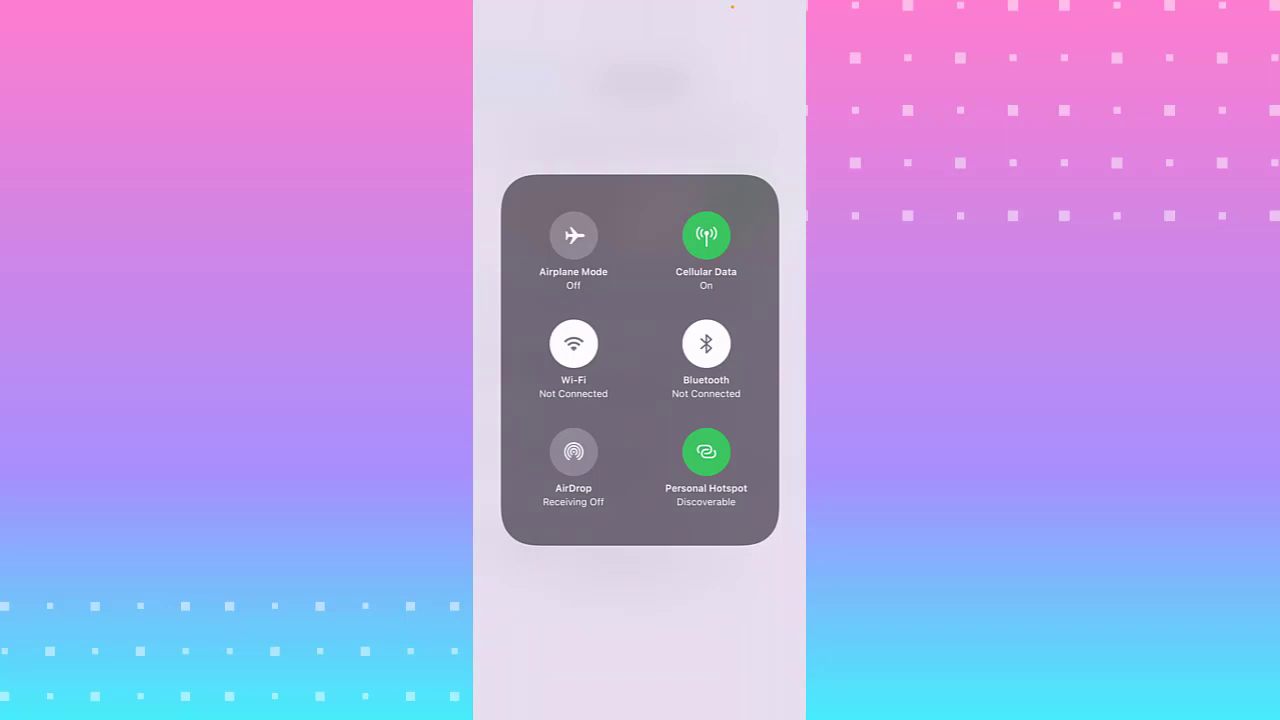
pyautogui.click(704, 452)
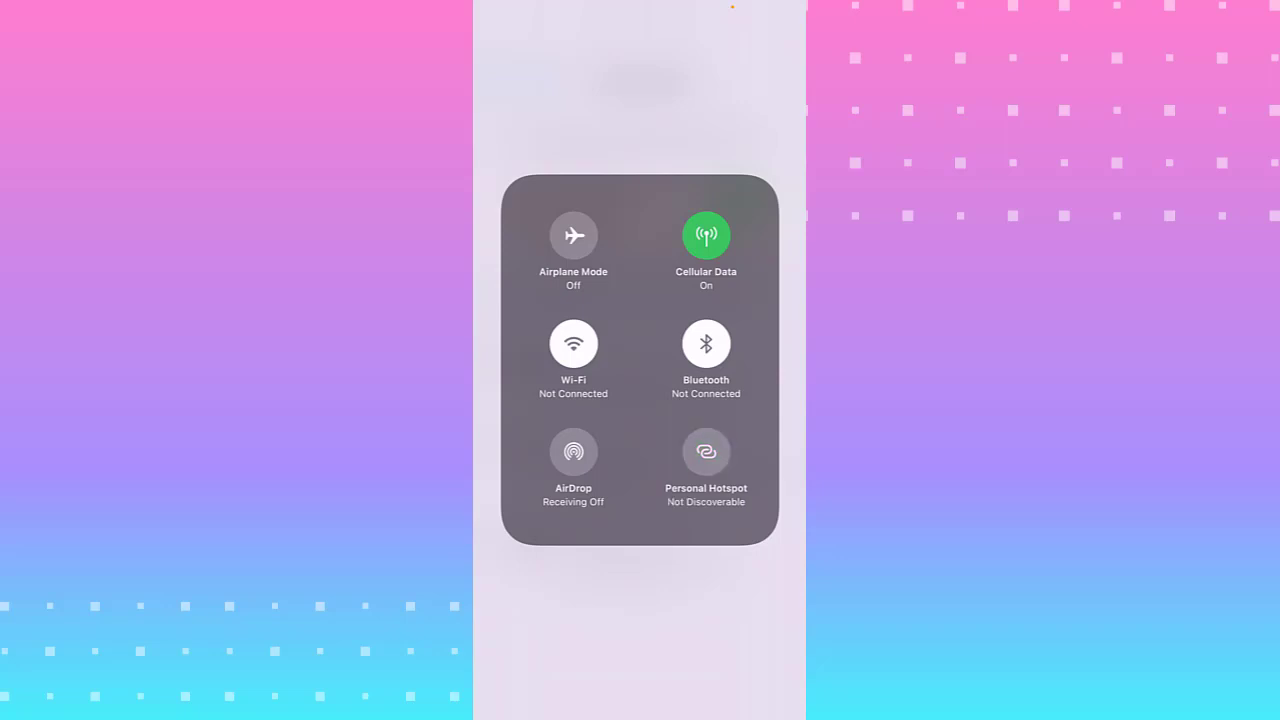